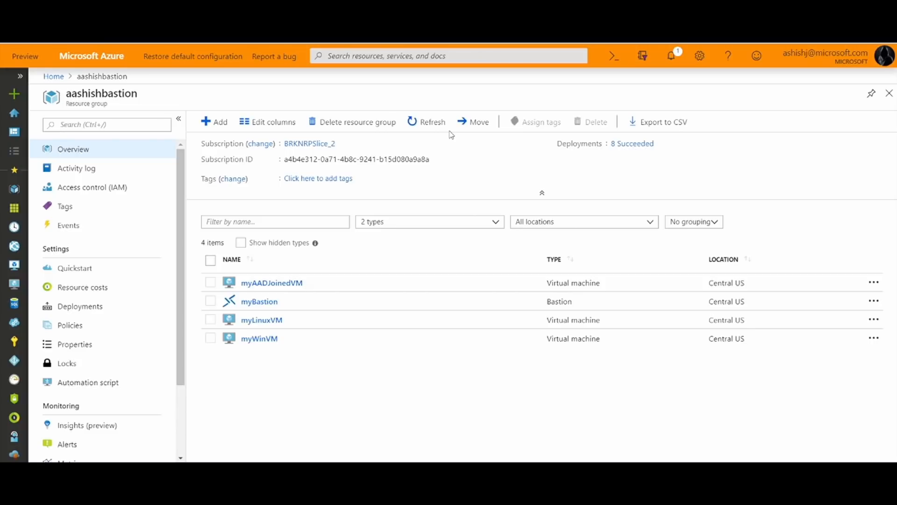
{"action": "mouse_move", "coordinate": [276, 303]}
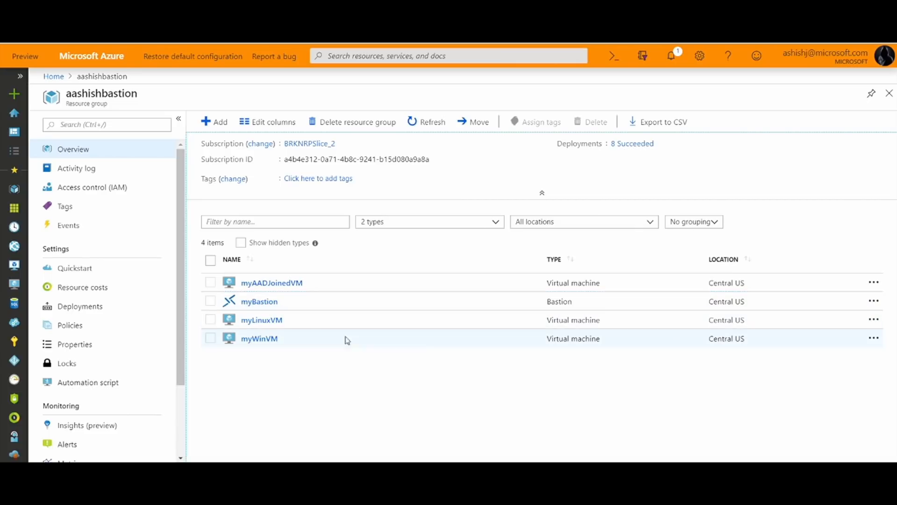
Open the myWinVM virtual machine's Overview from the resource group's resource list
{"action": "left_click", "coordinate": [260, 338]}
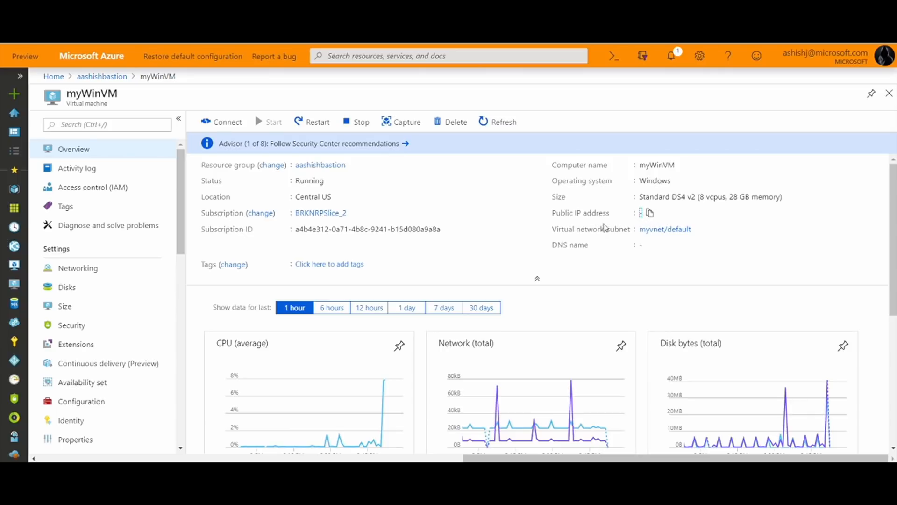
Connect to myWinVM via Bastion with username 'ashish' and password, starting the browser session
{"action": "left_click", "coordinate": [222, 122]}
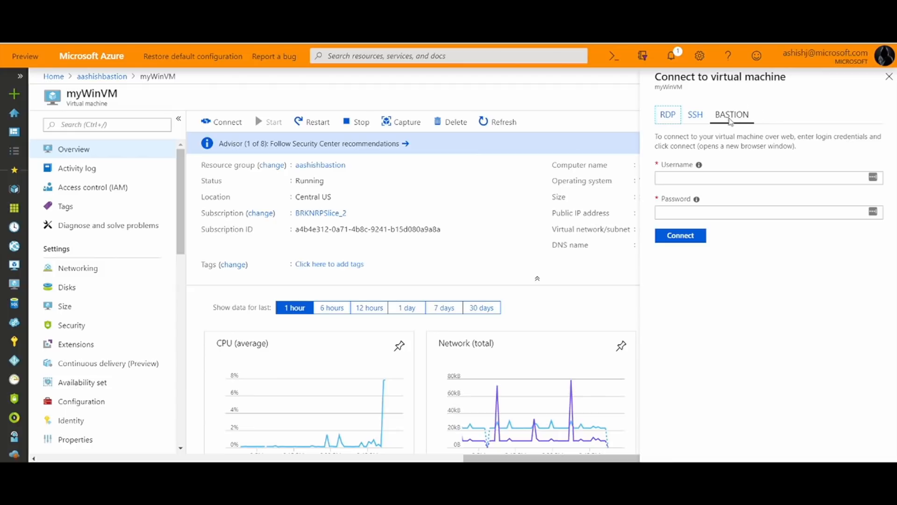
{"action": "type", "text": "ashishj"}
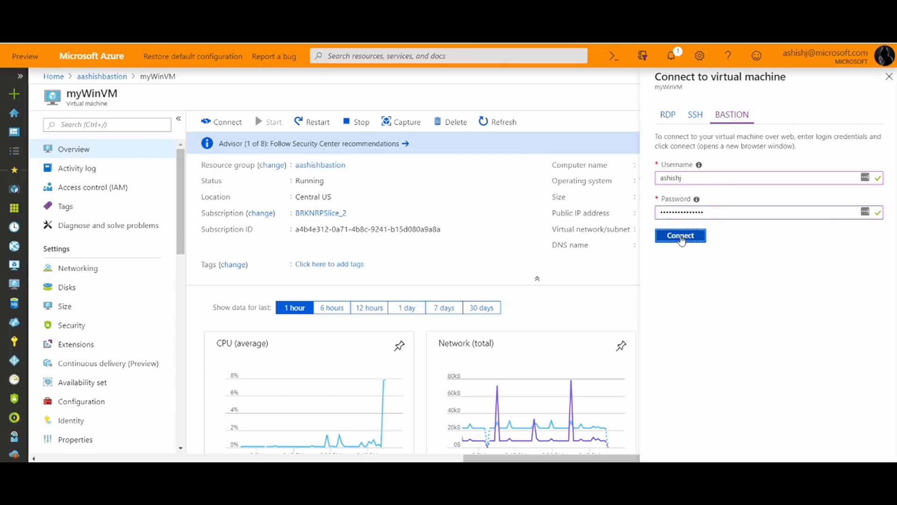
{"action": "left_click", "coordinate": [680, 235]}
{"action": "type", "text": "di"}
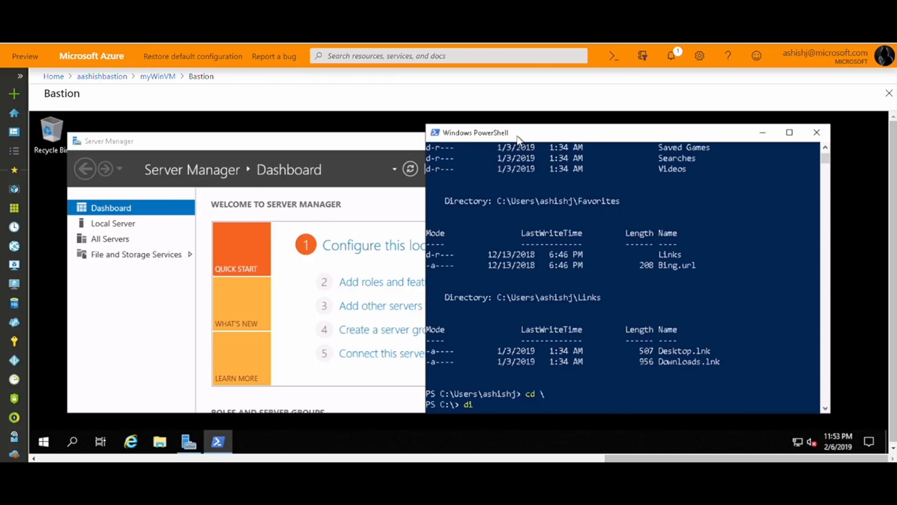
Run dir in PowerShell to list C:\ and launch Internet Explorer from the taskbar
{"action": "key", "text": "Enter"}
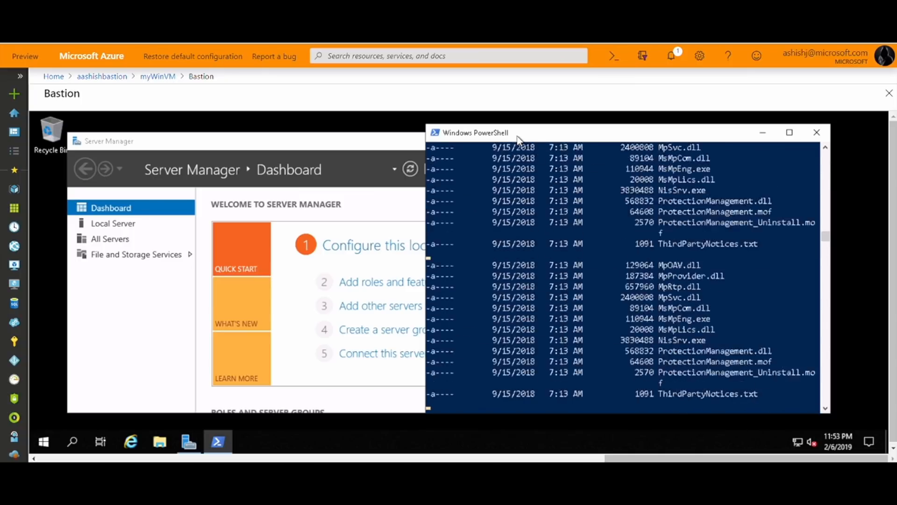
{"action": "left_click", "coordinate": [130, 441]}
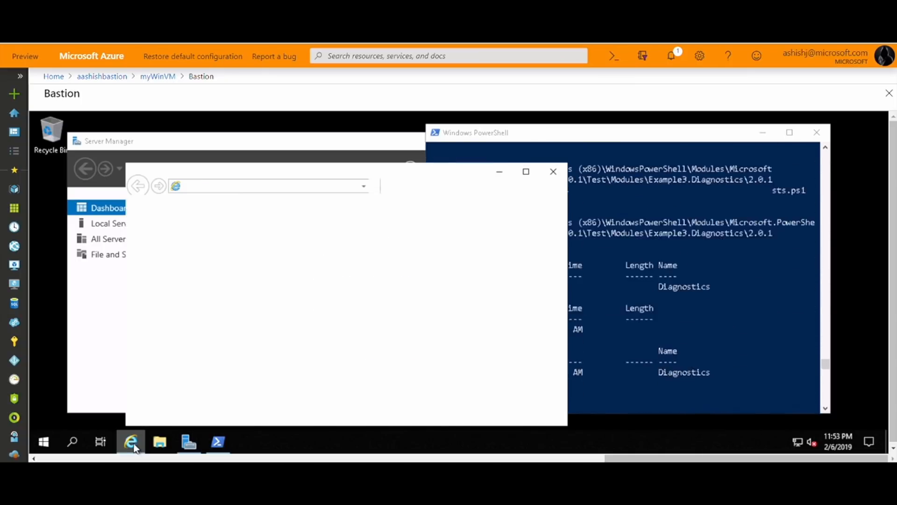